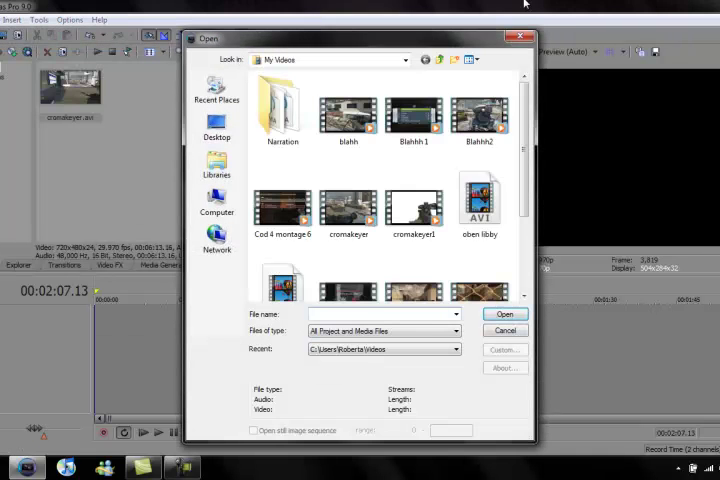
- Import the cromakeyer1 video from My Videos into the project
click(505, 330)
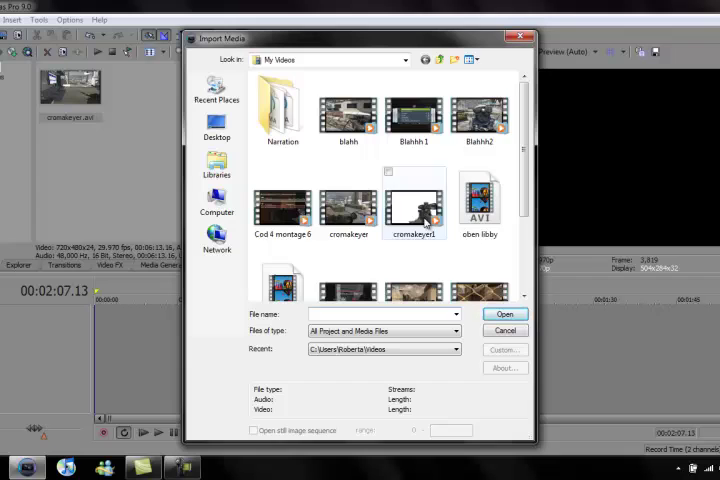
click(505, 314)
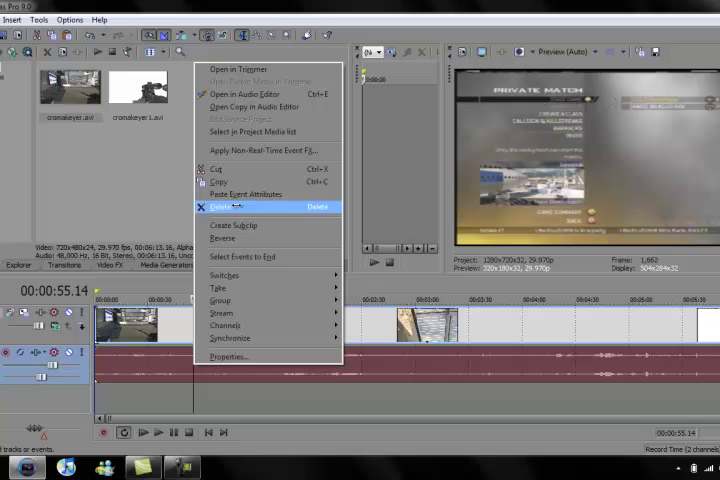
mouse_move(219, 300)
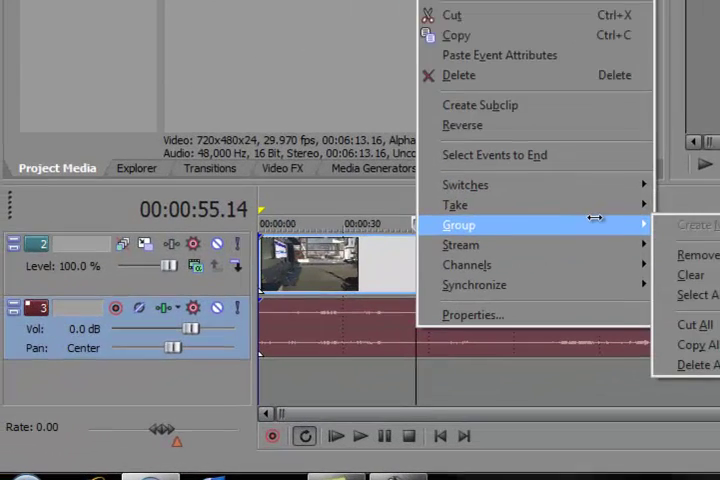
- Remove the gameplay clip's audio from its group and delete the audio event
click(590, 323)
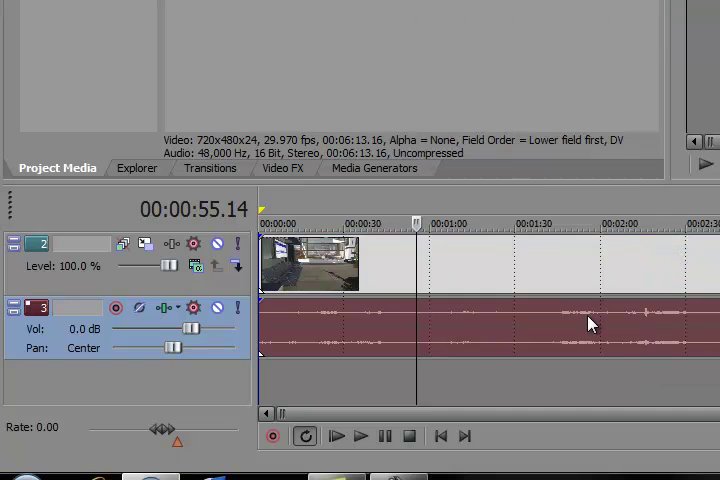
right_click(590, 322)
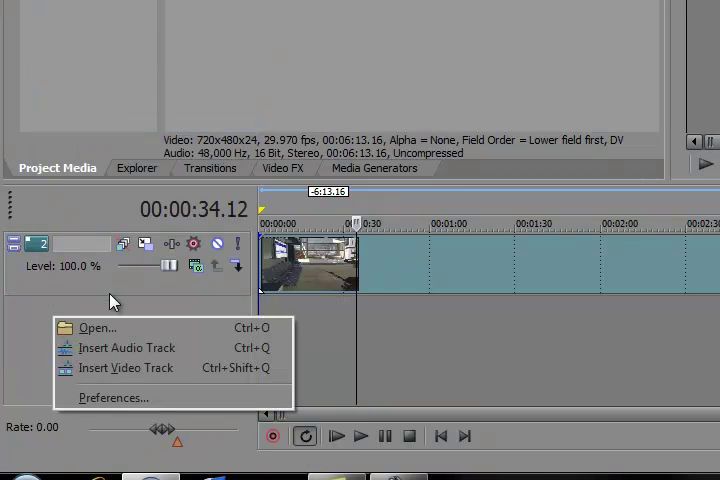
- Insert a top video track for cromakeyer1, then delete its audio and the empty audio track
click(127, 368)
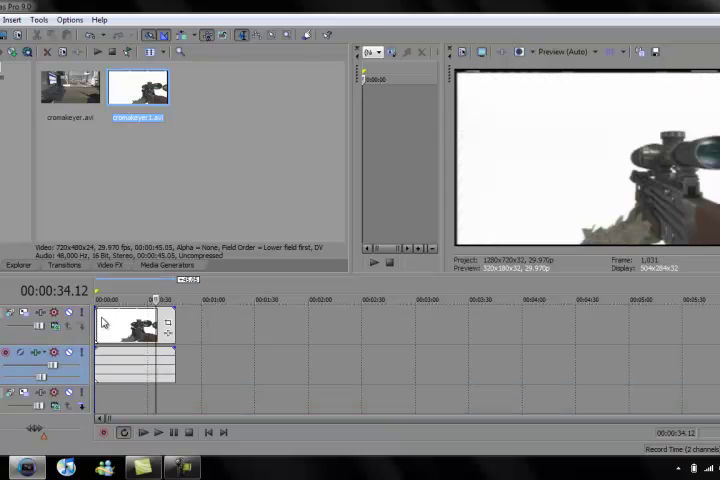
right_click(130, 330)
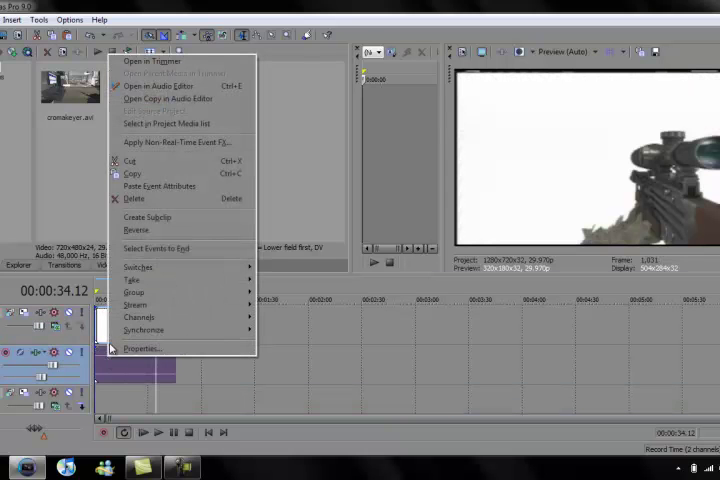
mouse_move(135, 292)
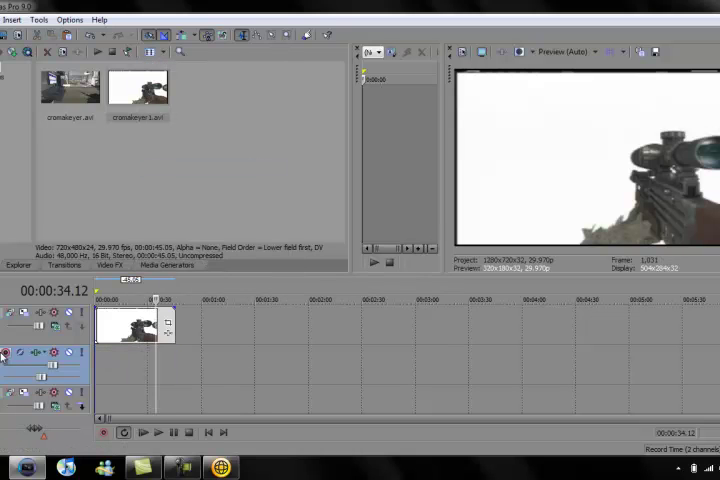
right_click(10, 355)
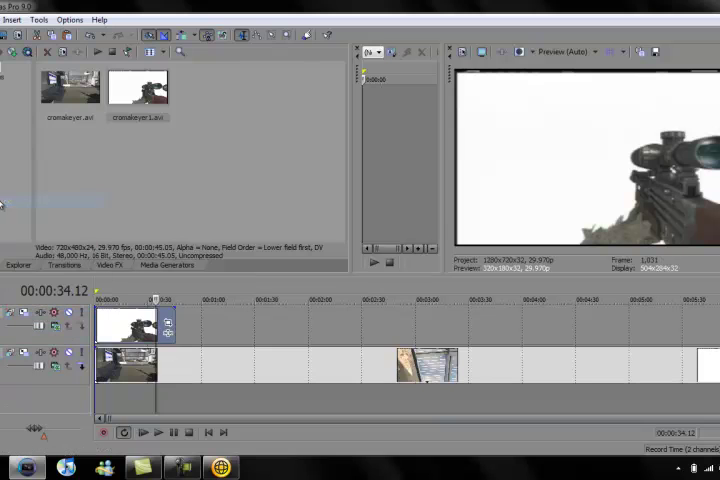
- Shift cromakeyer1 later on track 1, then play and pause the gameplay from near the start
drag(135, 325, 300, 325)
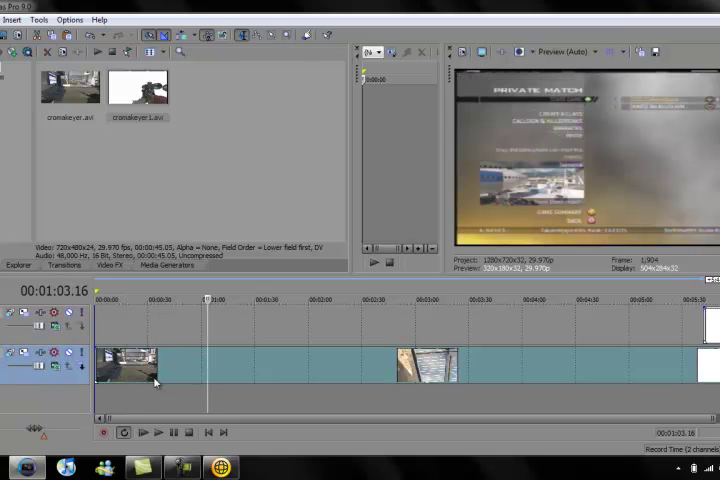
click(98, 300)
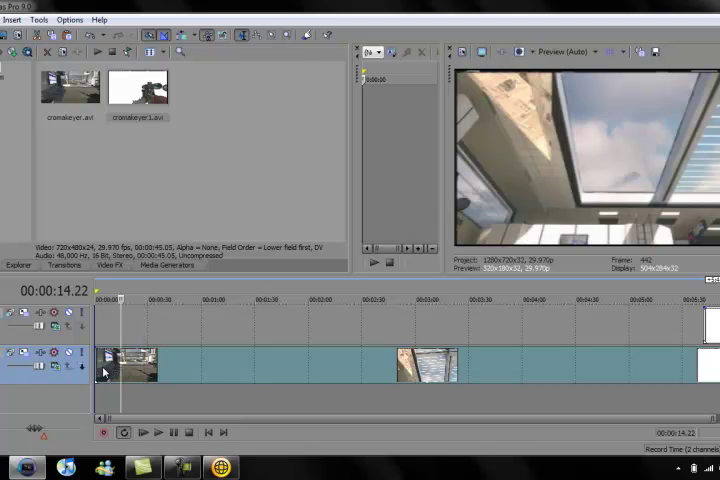
click(142, 432)
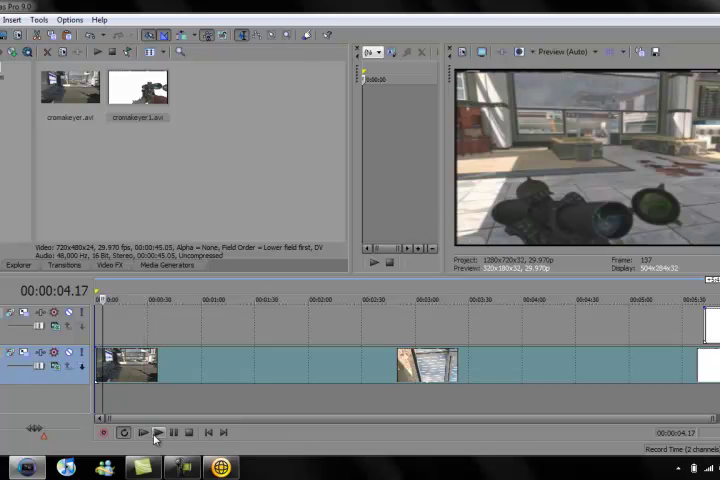
click(142, 432)
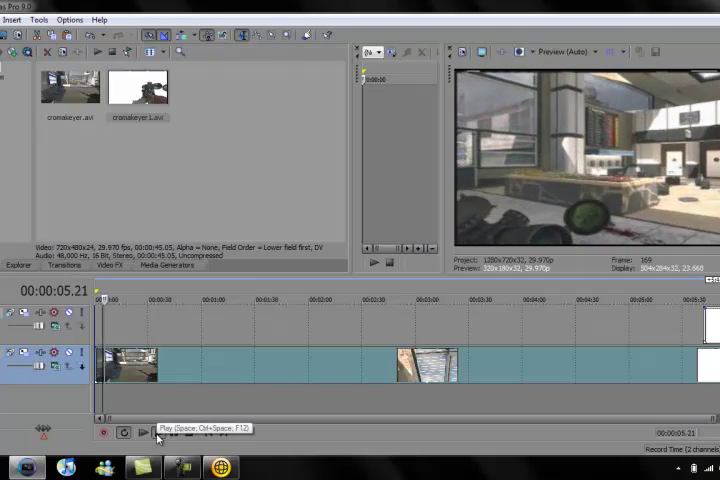
click(141, 432)
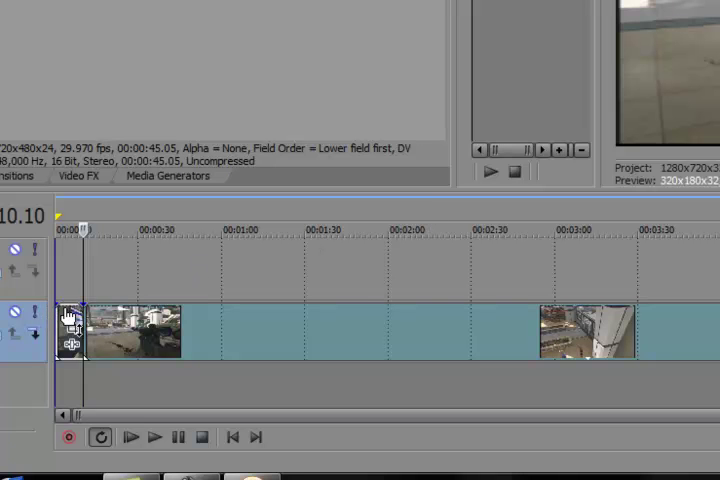
- Split the gameplay event near its start and return the playhead to the timeline start
right_click(70, 335)
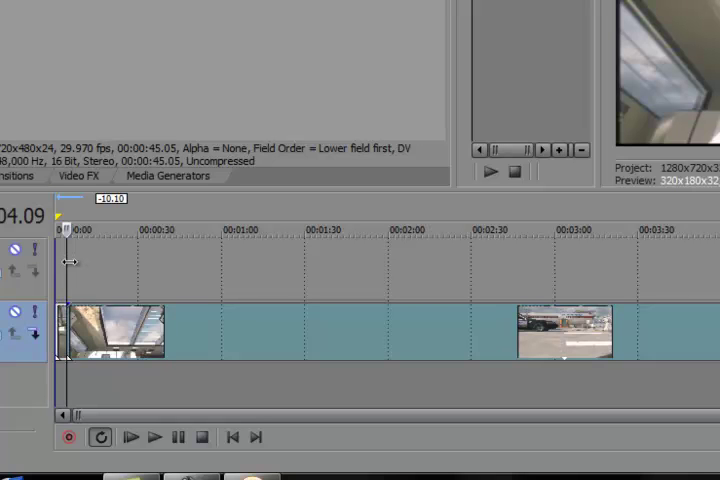
click(88, 230)
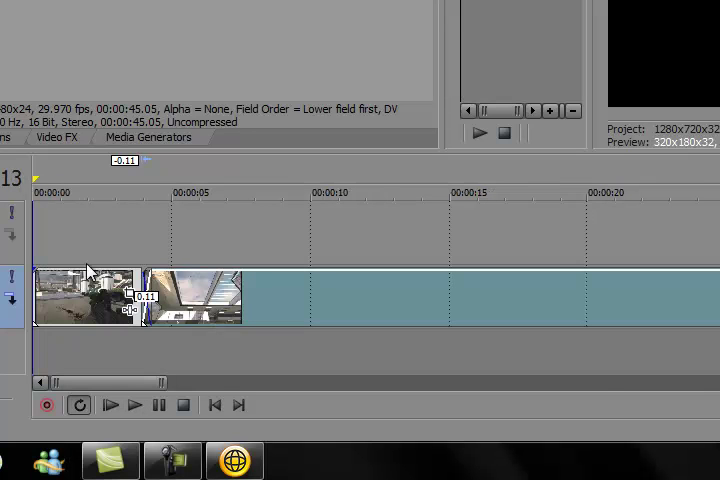
- Select the first gameplay clip on track 2 and preview the cut into the indoor scene
click(135, 405)
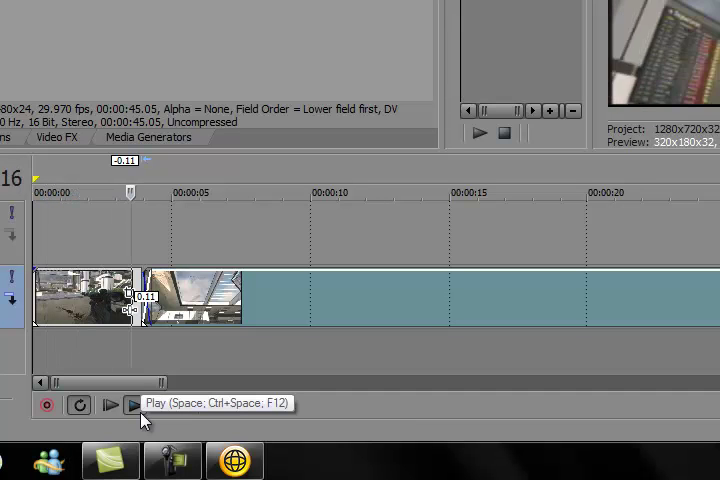
click(133, 405)
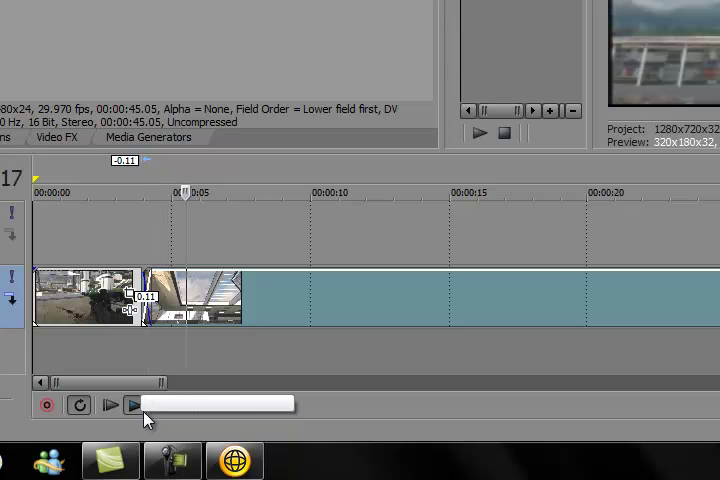
click(135, 405)
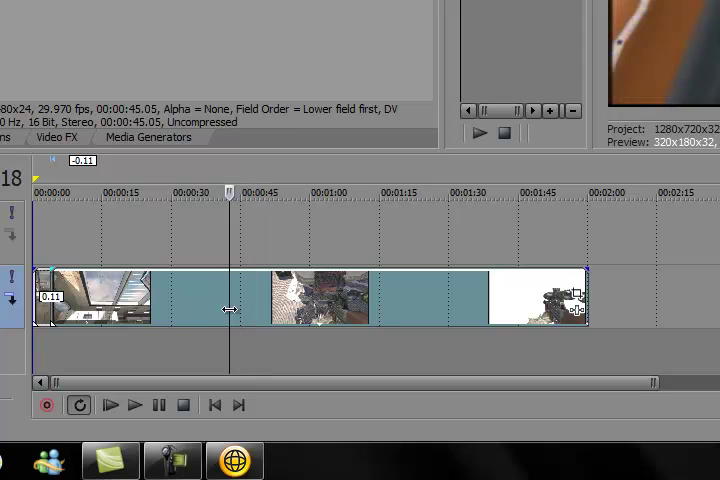
mouse_move(212, 316)
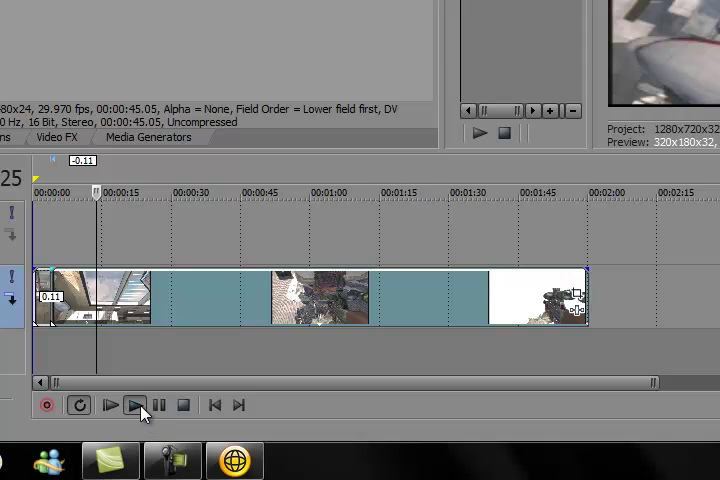
mouse_move(136, 405)
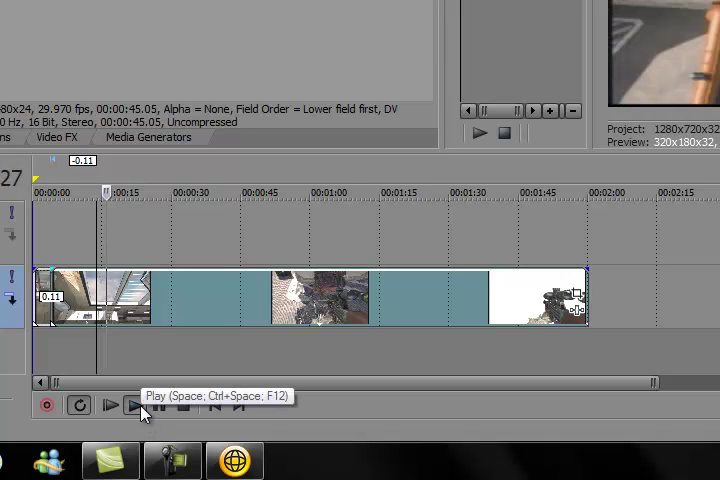
- Play the joined track 2 clips from the start and pause at about 18 seconds
click(135, 405)
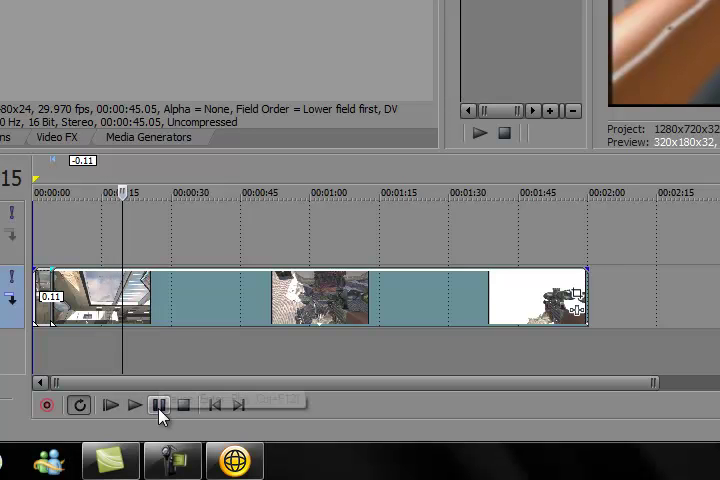
mouse_move(158, 405)
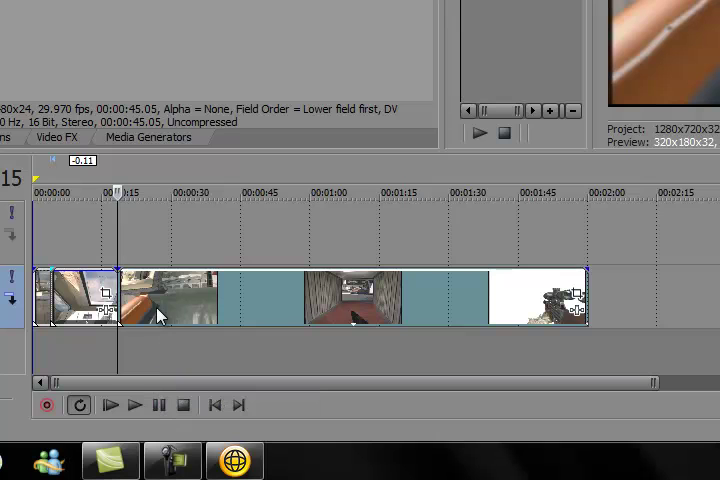
- Trim the gameplay event from its context menu to set up the 20-second crossfade
right_click(165, 315)
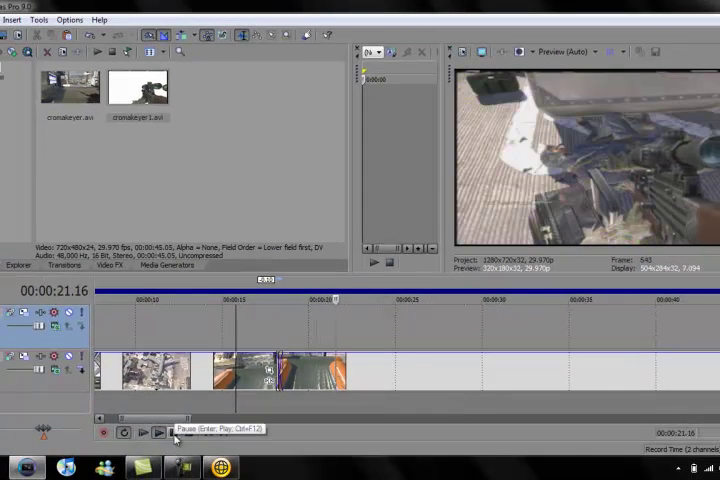
click(156, 432)
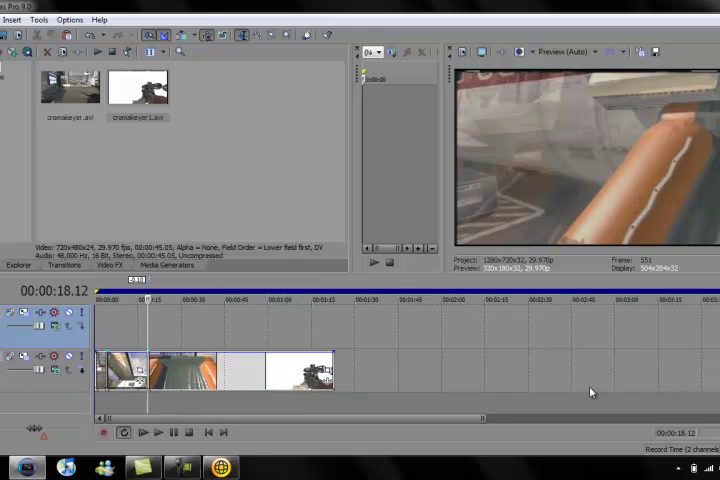
- Preview the sniper clip over the gameplay from 18 seconds, stopping at about 29 seconds
scroll(right, 3)
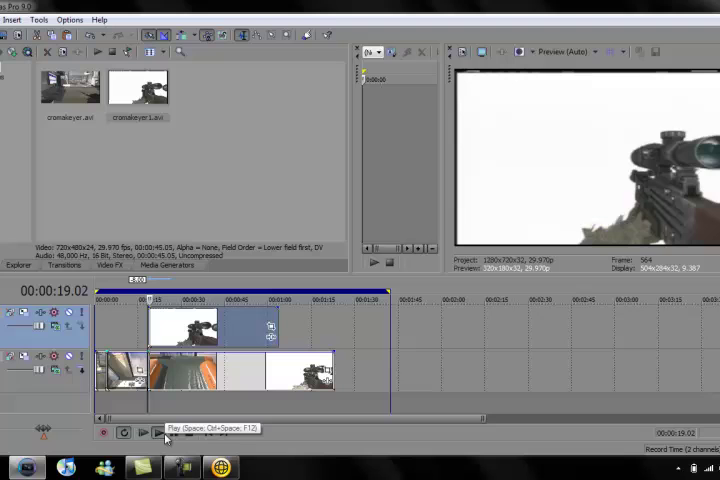
click(143, 432)
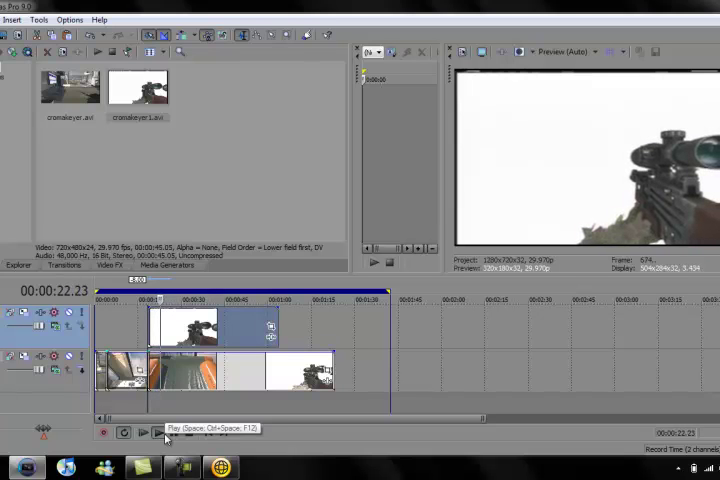
click(158, 432)
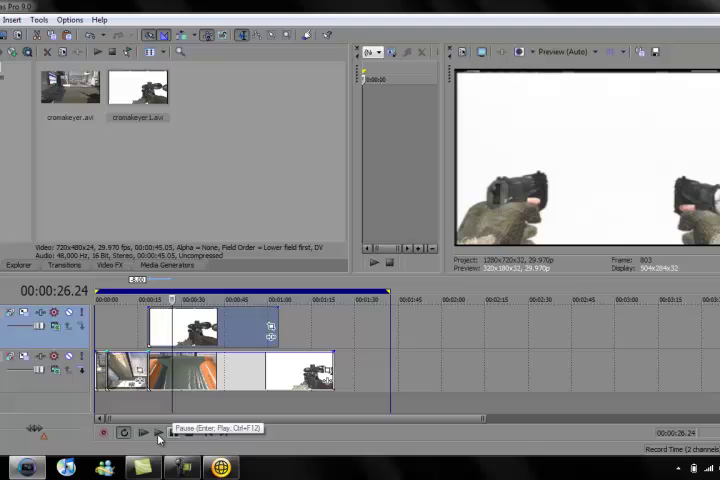
click(143, 432)
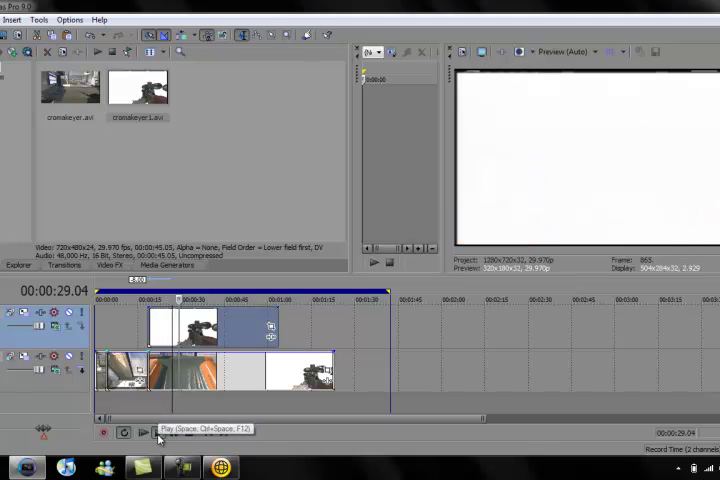
click(142, 432)
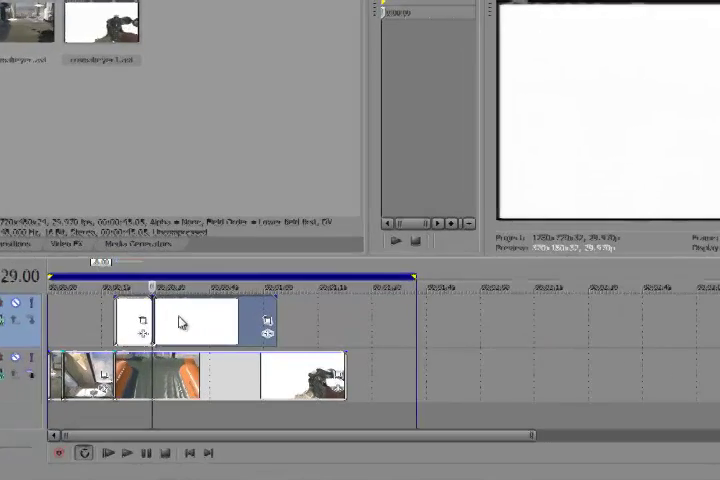
- Open the track 1 sniper event's options before moving it to about 1:45
right_click(180, 320)
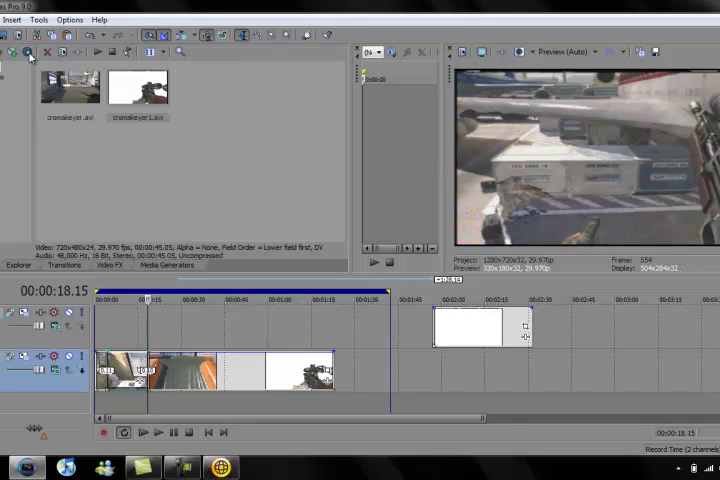
- Select the short leftover clip on track 2 to move it back into place
click(24, 19)
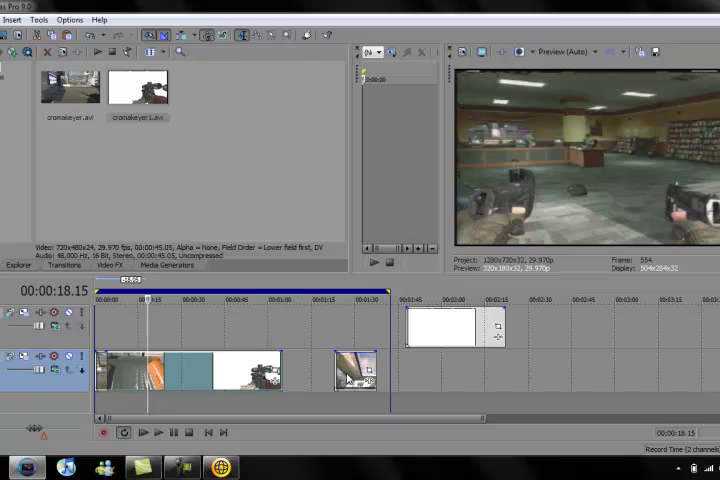
click(25, 19)
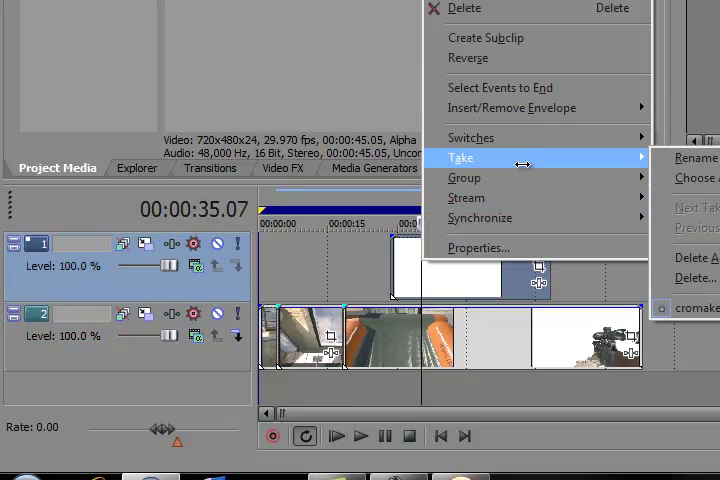
mouse_move(471, 137)
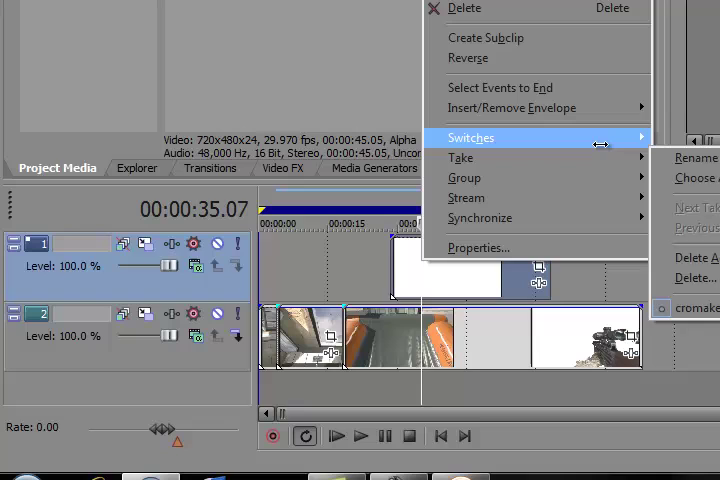